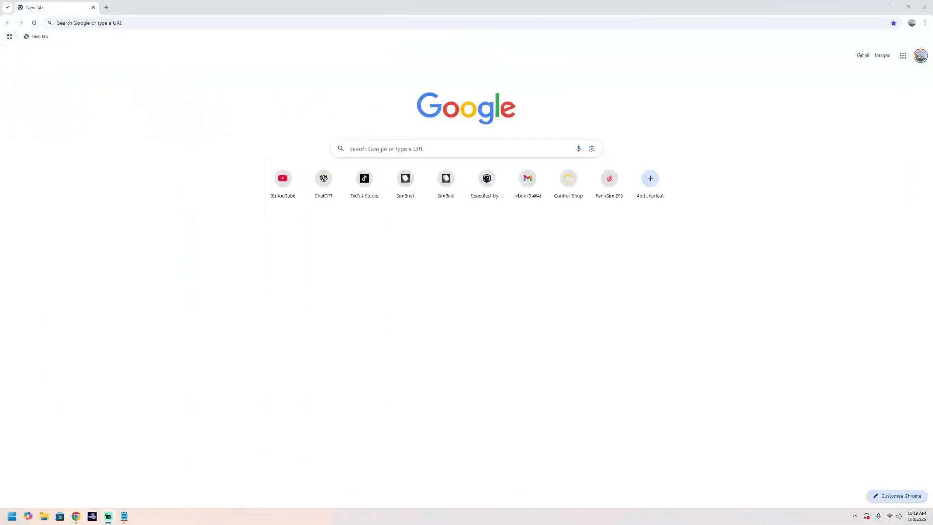
- Search Google for 'hoppie acars' and open the Hoppie's ACARS home page
click(465, 147)
text(hoppie acars)
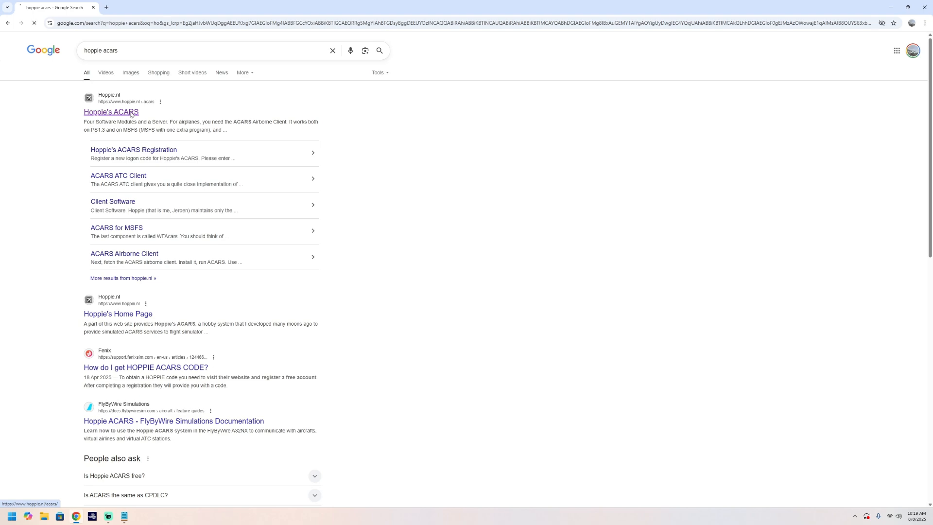
click(111, 111)
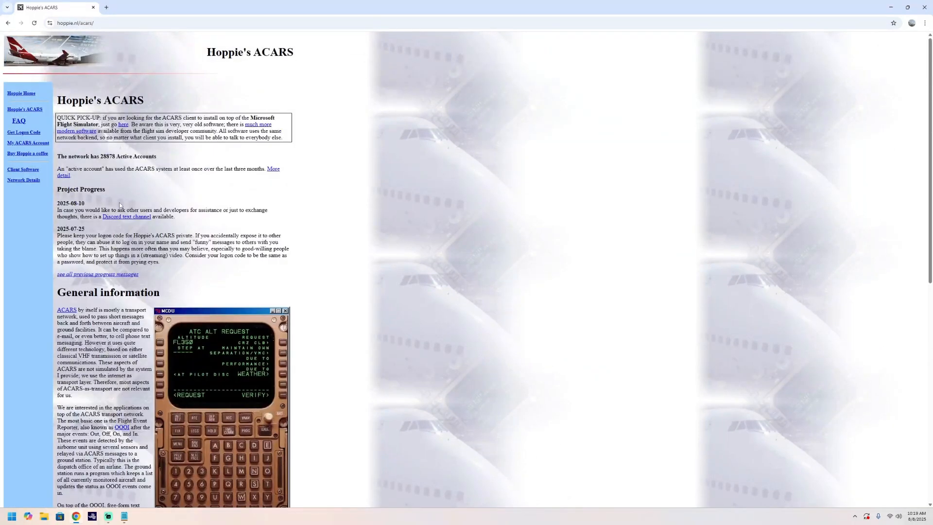
mouse_move(182, 226)
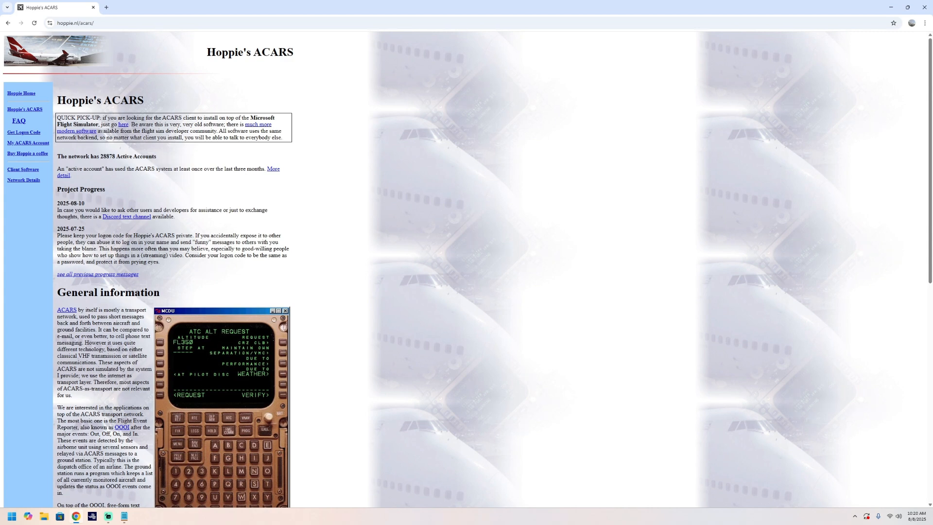
mouse_move(141, 185)
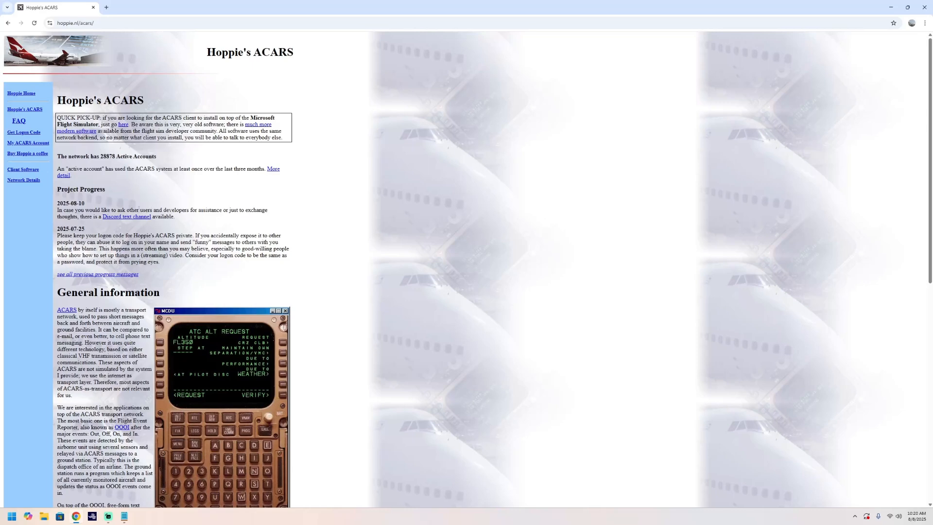
mouse_move(109, 179)
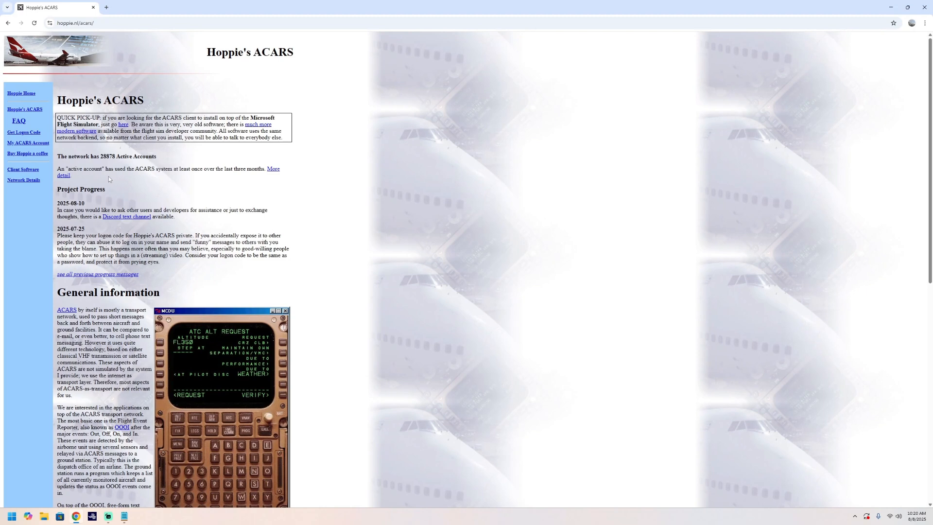
mouse_move(28, 143)
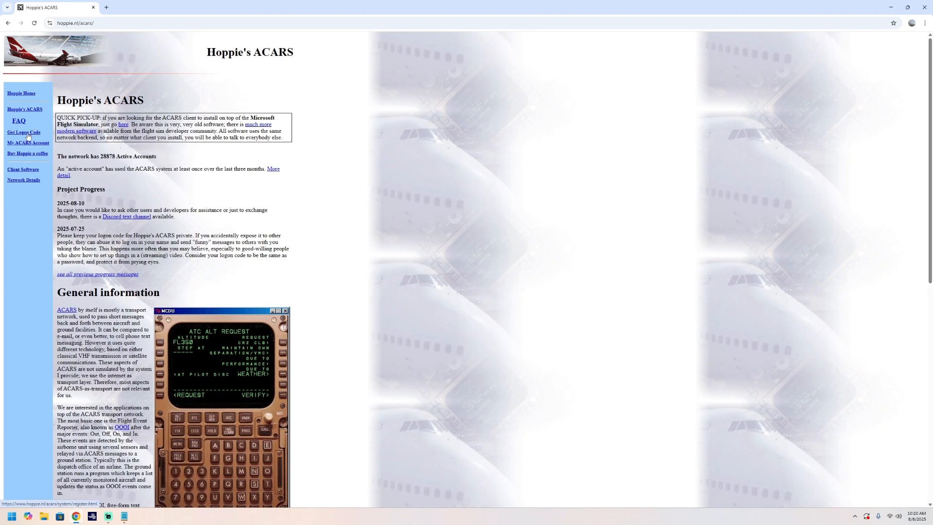
- Open the 'Get Logon Code' registration form from the sidebar and start filling it in
click(23, 133)
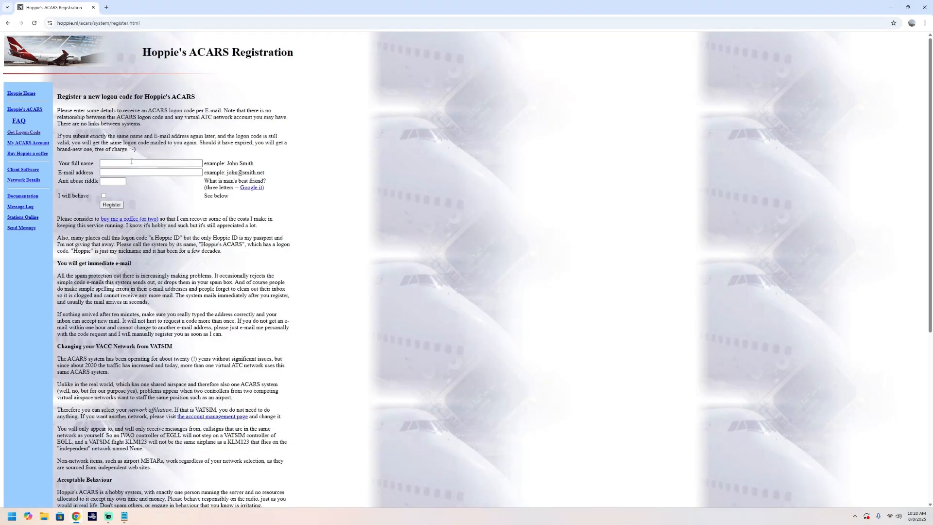
click(150, 163)
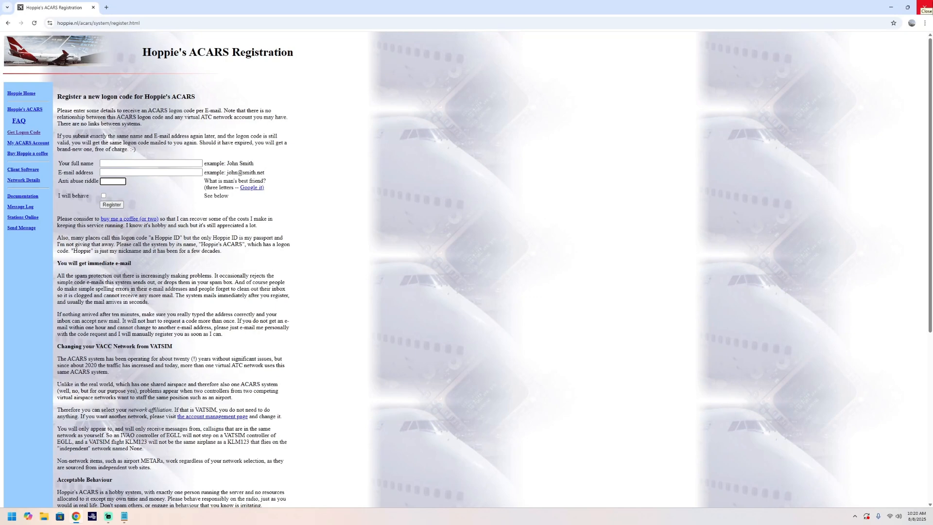
click(113, 180)
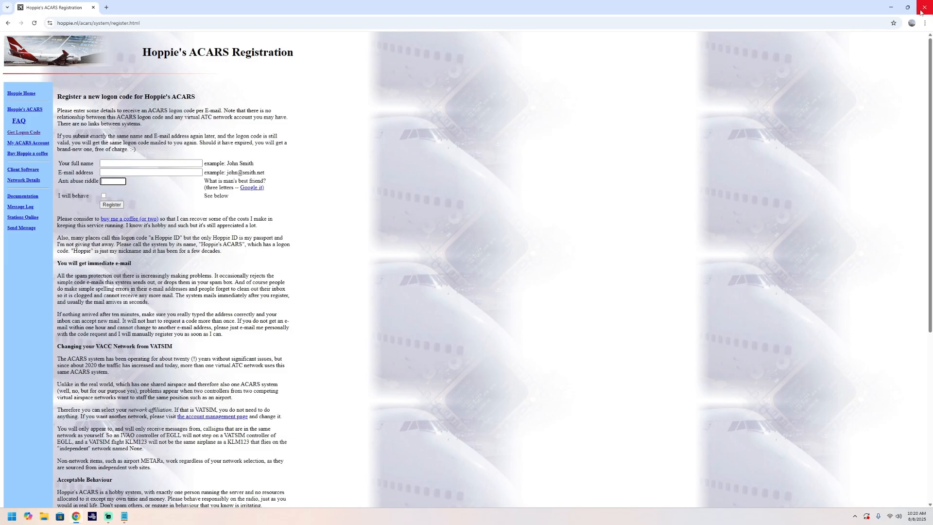
- Close Chrome and launch the FenixSim A320 app from its desktop shortcut
click(924, 7)
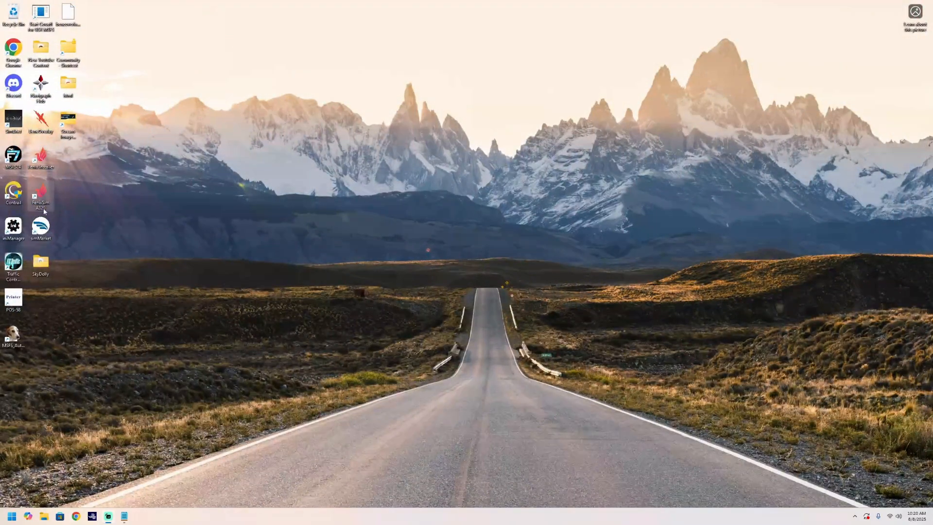
click(40, 197)
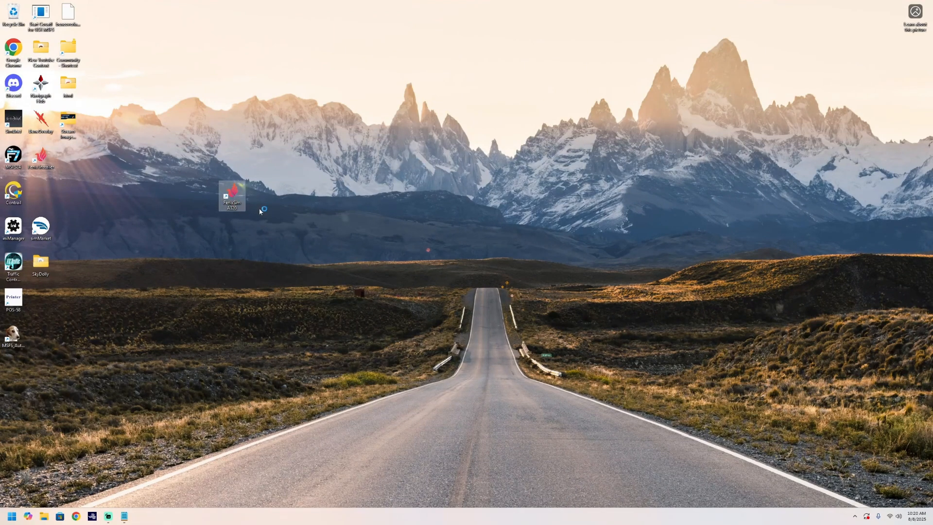
mouse_move(373, 258)
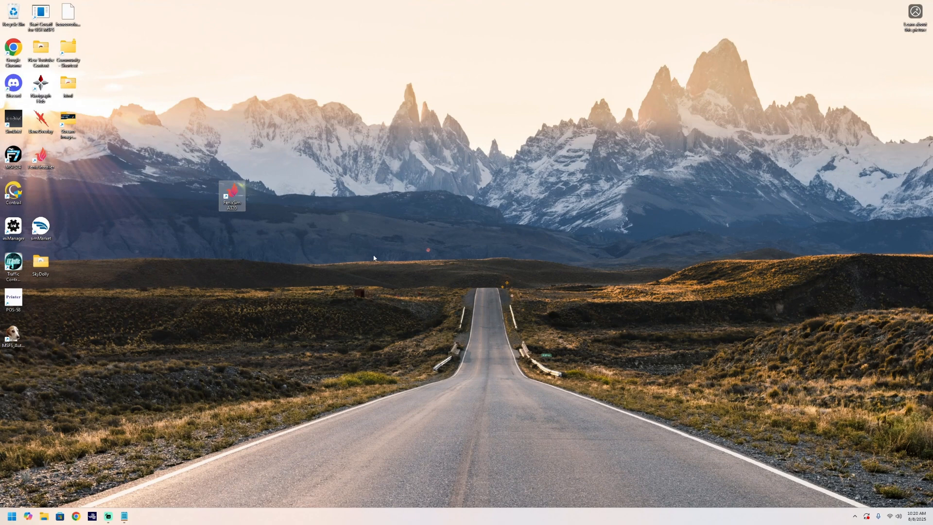
double_click(233, 195)
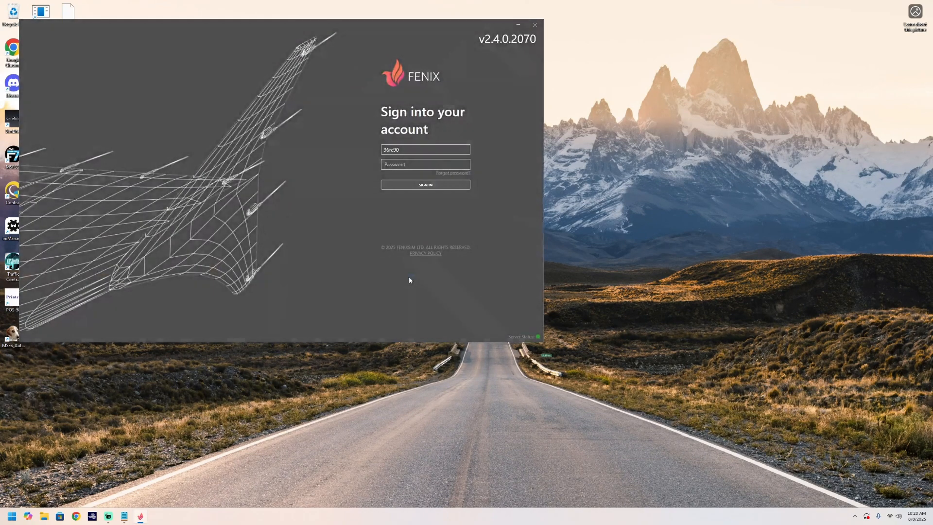
- Sign in and apply Hoppie as the ACARS service with its logon code
click(425, 185)
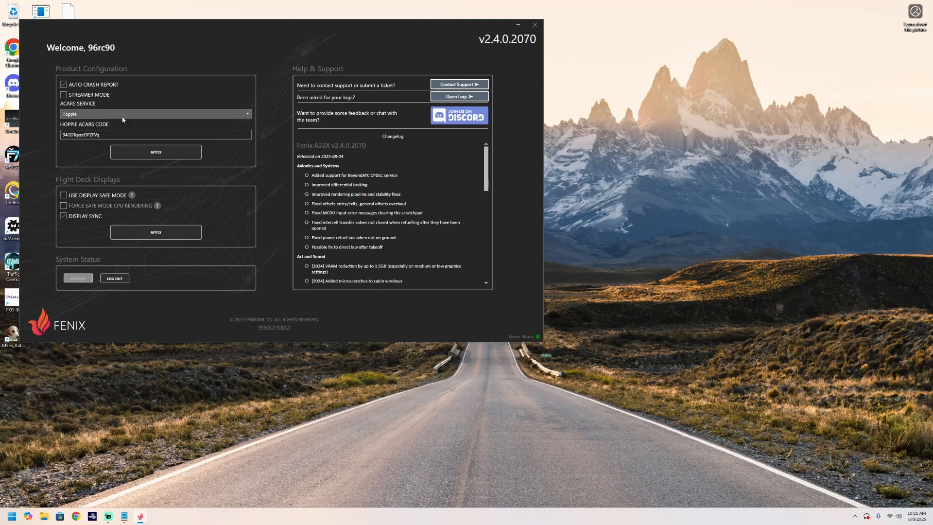
click(155, 113)
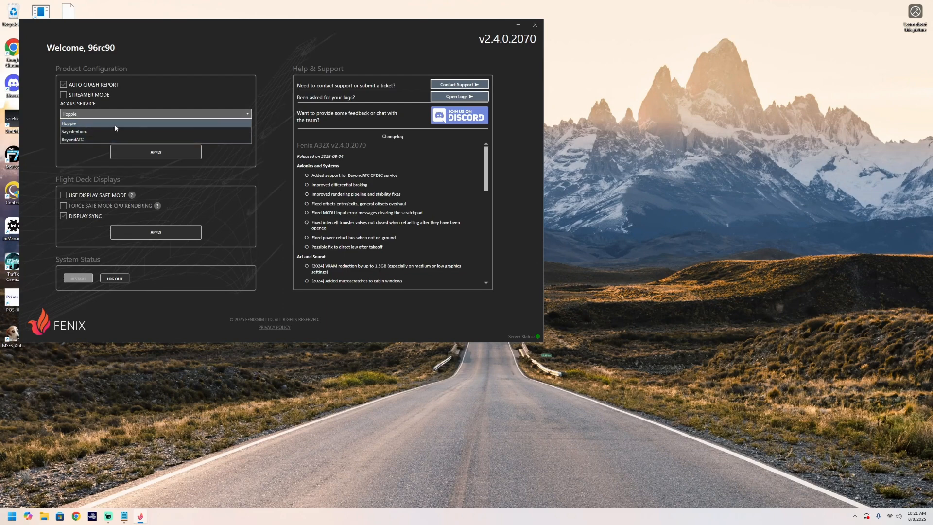
click(68, 124)
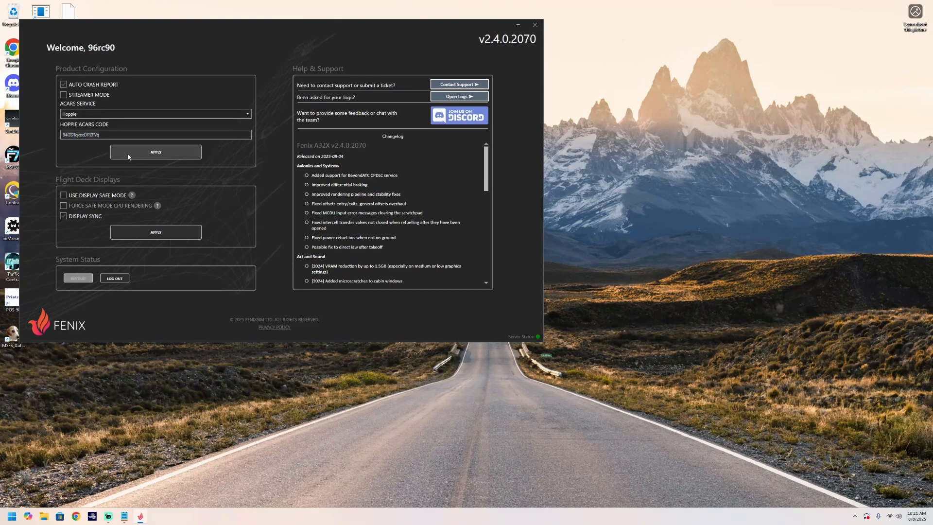
click(156, 152)
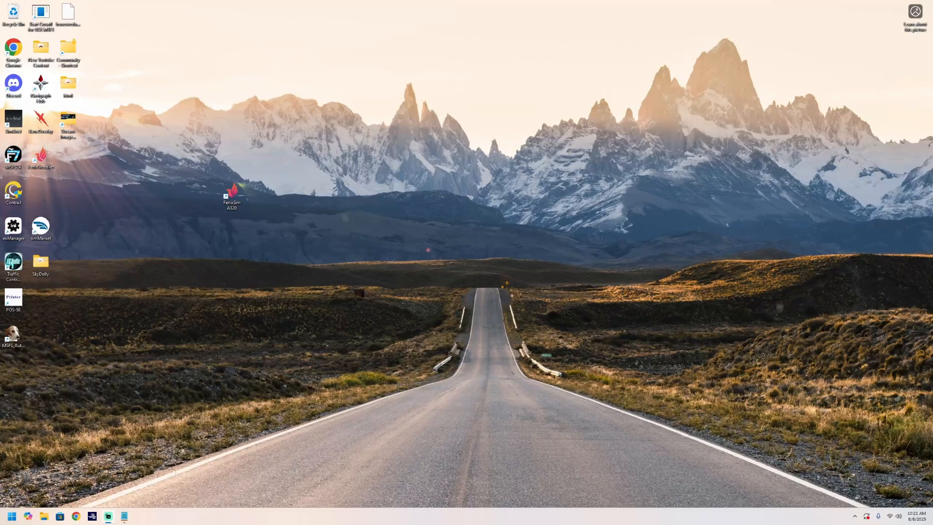
mouse_move(175, 429)
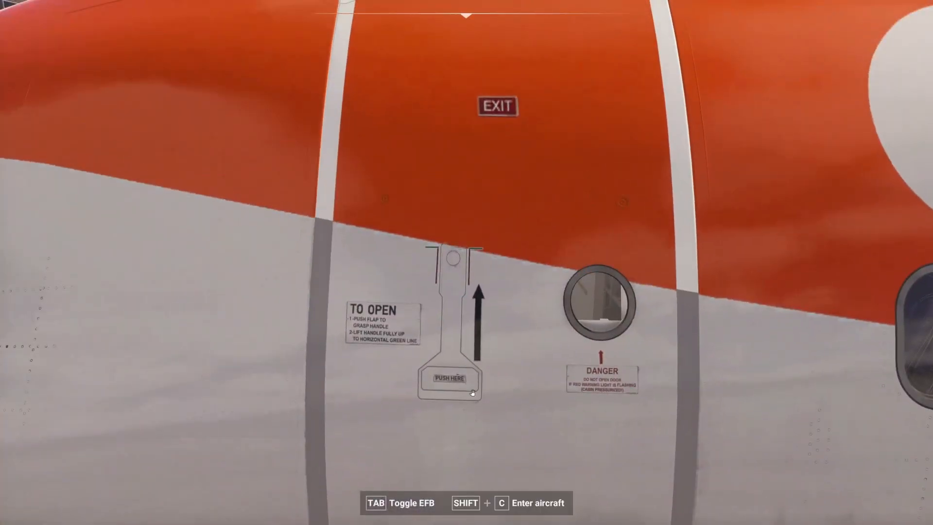
- Push the exit door's 'Push Here' flap and lift the exposed handle
click(448, 378)
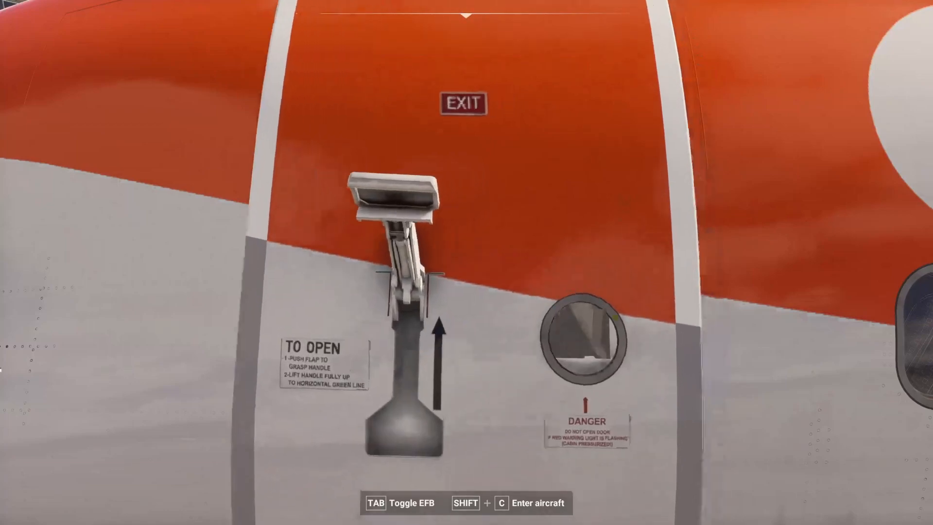
click(398, 208)
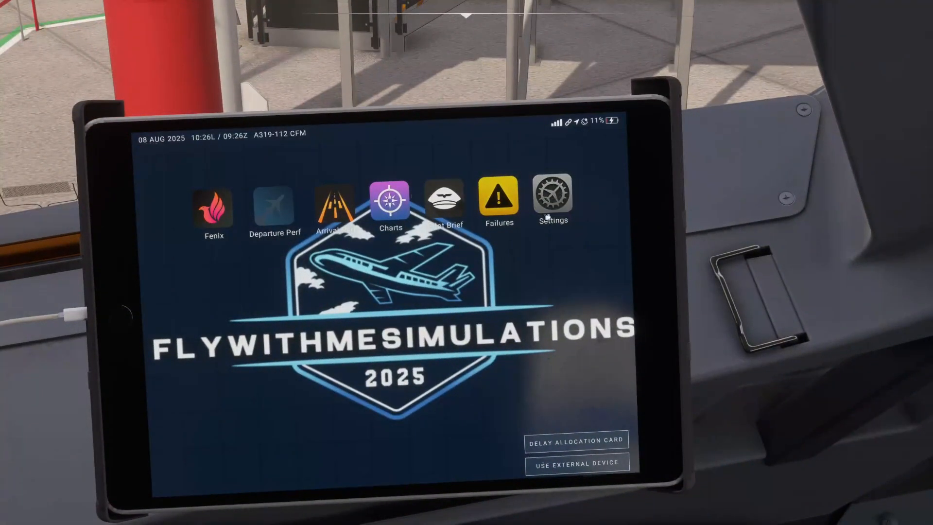
- Browse SIM SETTINGS cabin and airline modifiable options, then confirm DCDU is on under AIRFRAME
click(552, 197)
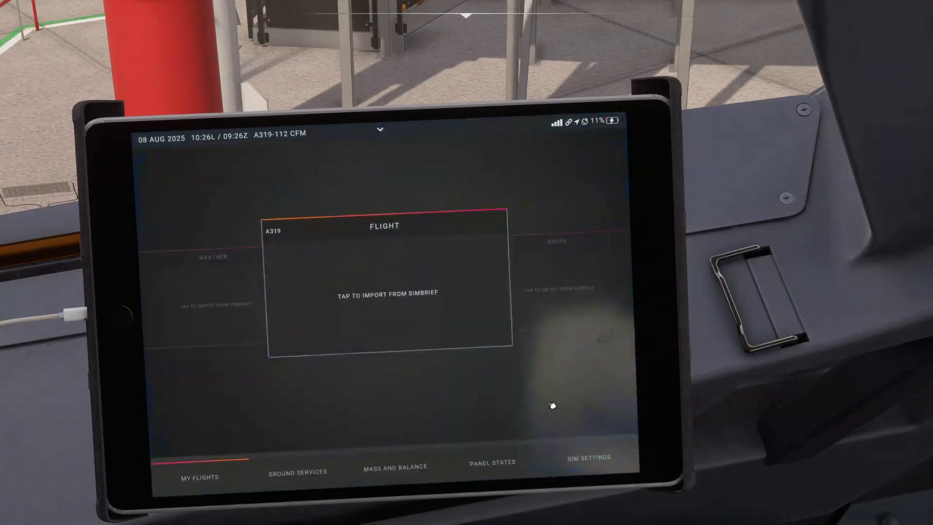
click(587, 457)
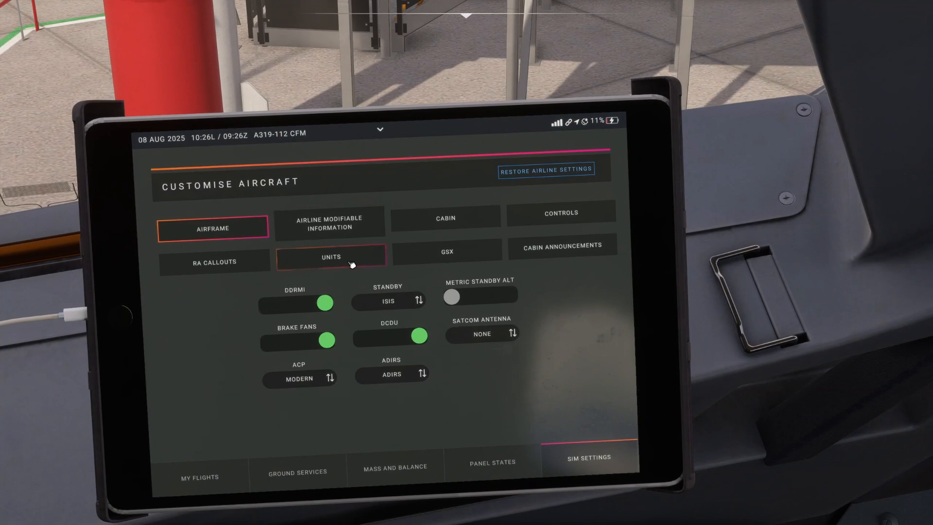
click(445, 217)
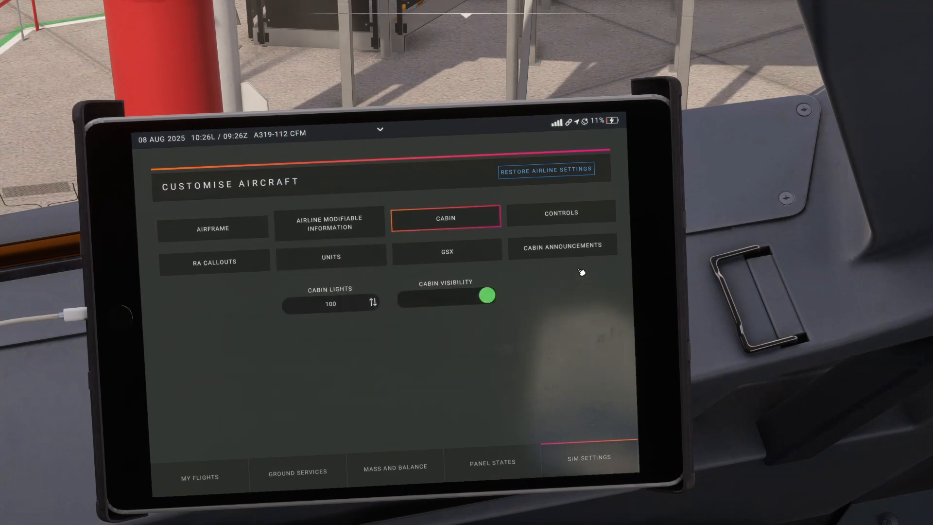
click(330, 222)
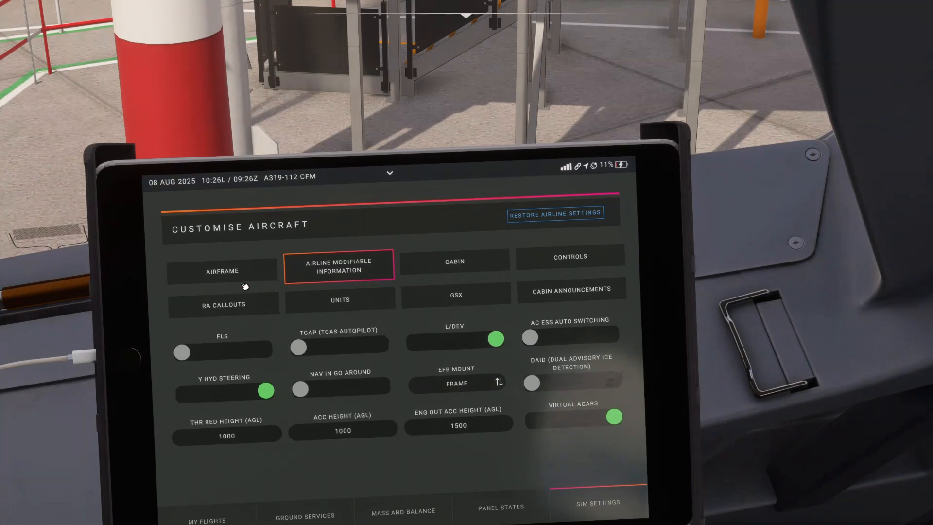
click(221, 271)
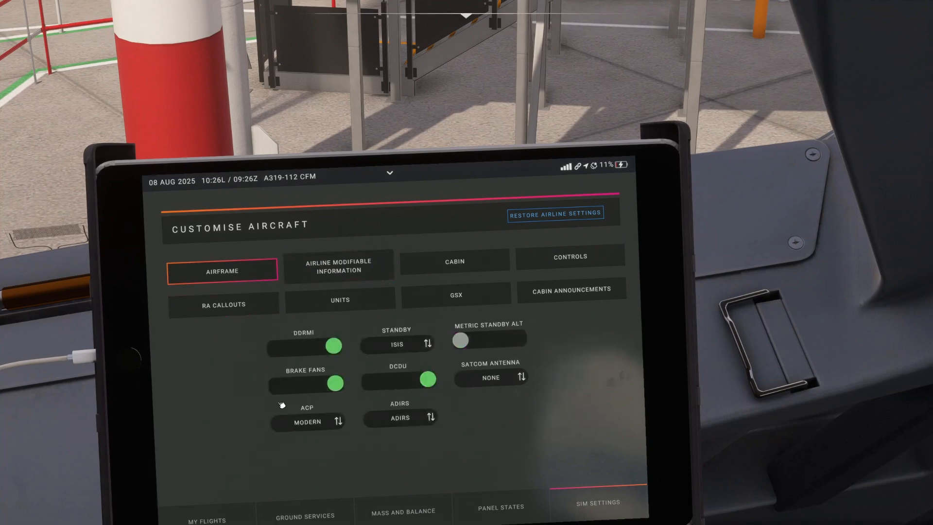
click(427, 378)
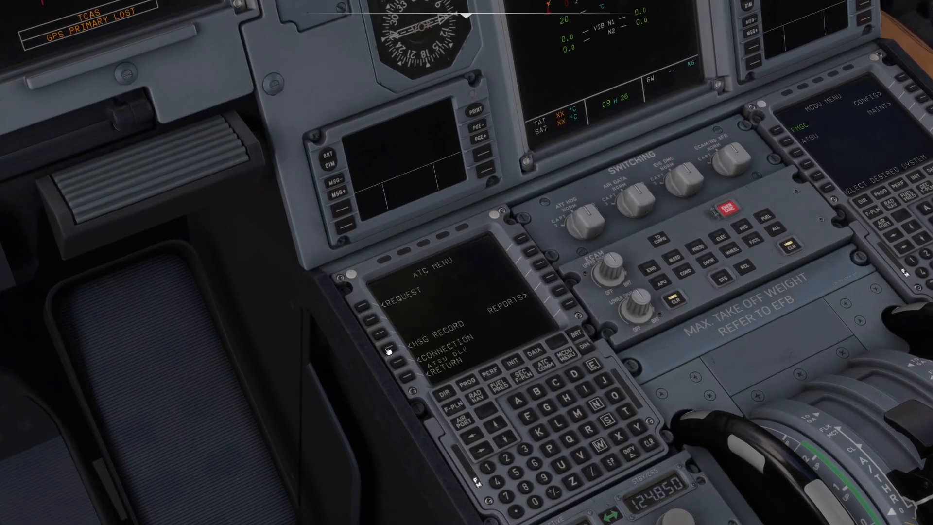
mouse_move(401, 370)
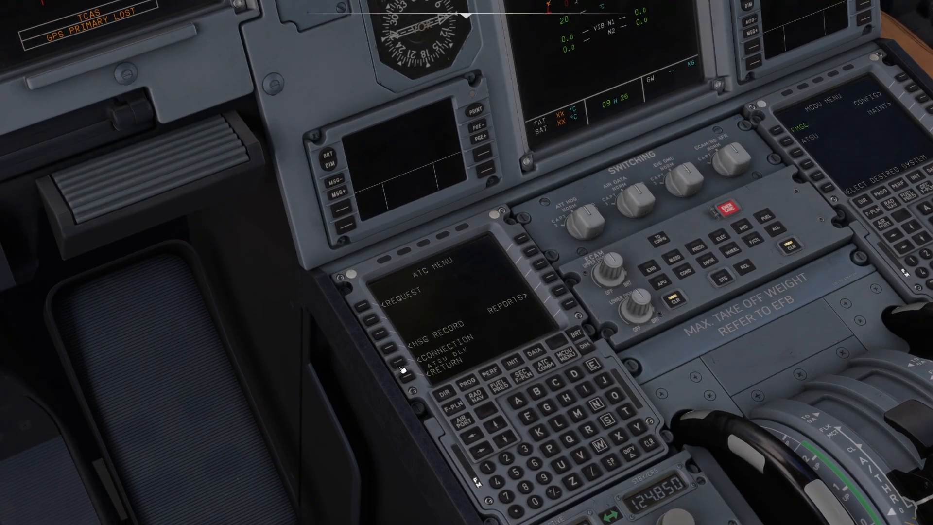
- Check ATC connection and datalink status (VHF3, SATCOM available), returning to the ATSU datalink menu
click(394, 342)
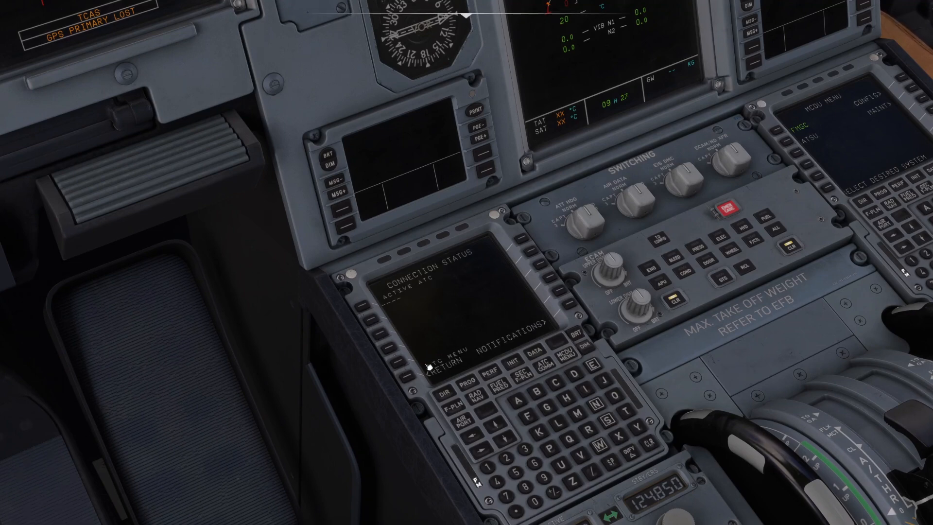
click(408, 359)
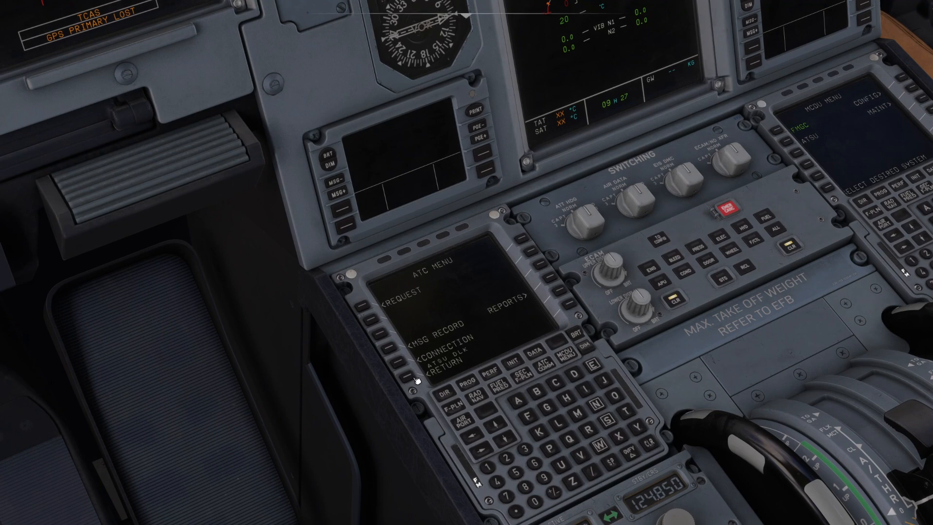
click(416, 372)
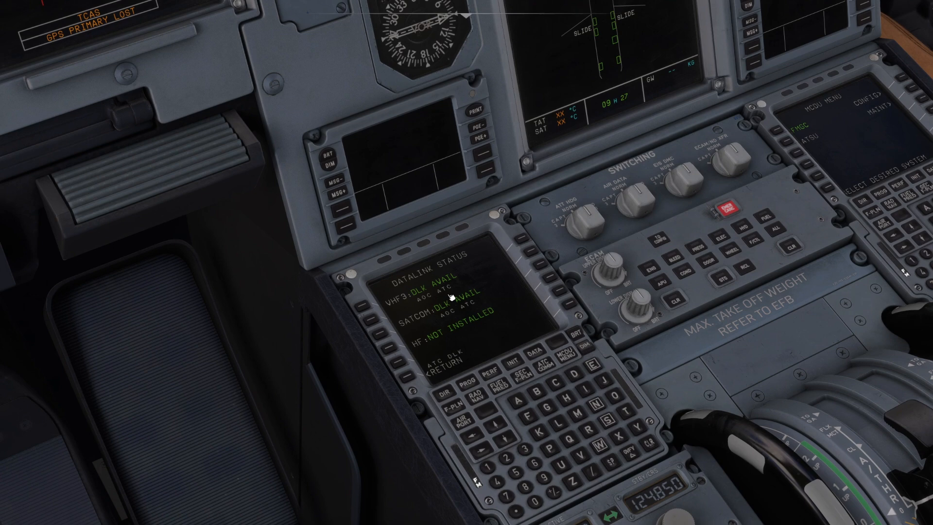
mouse_move(418, 377)
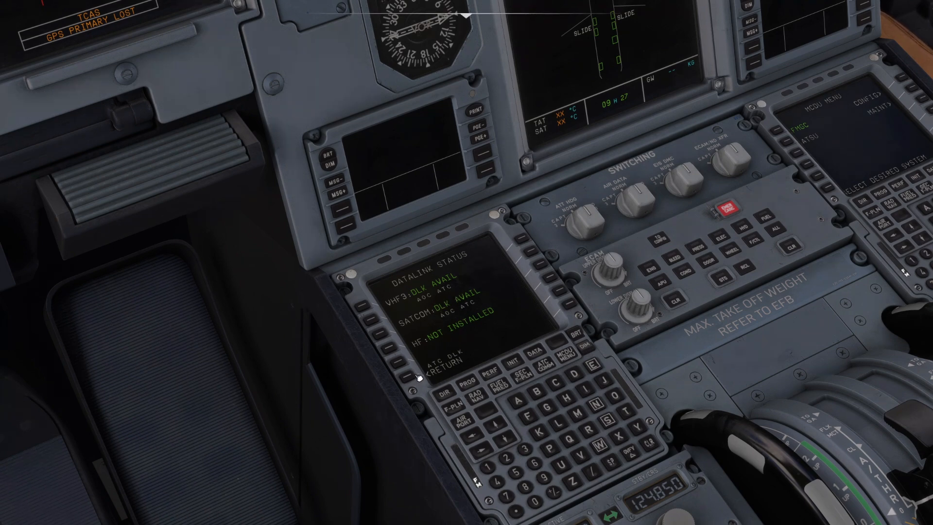
click(415, 361)
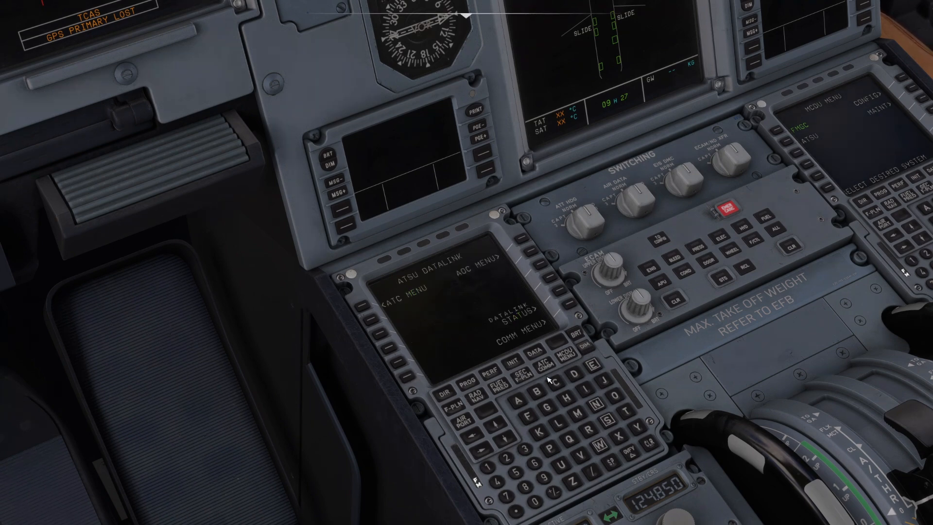
mouse_move(366, 311)
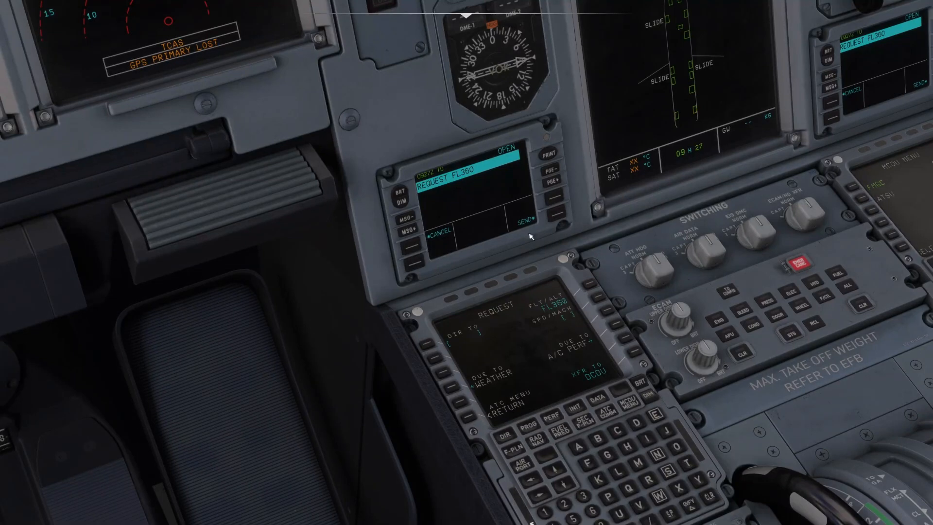
mouse_move(418, 252)
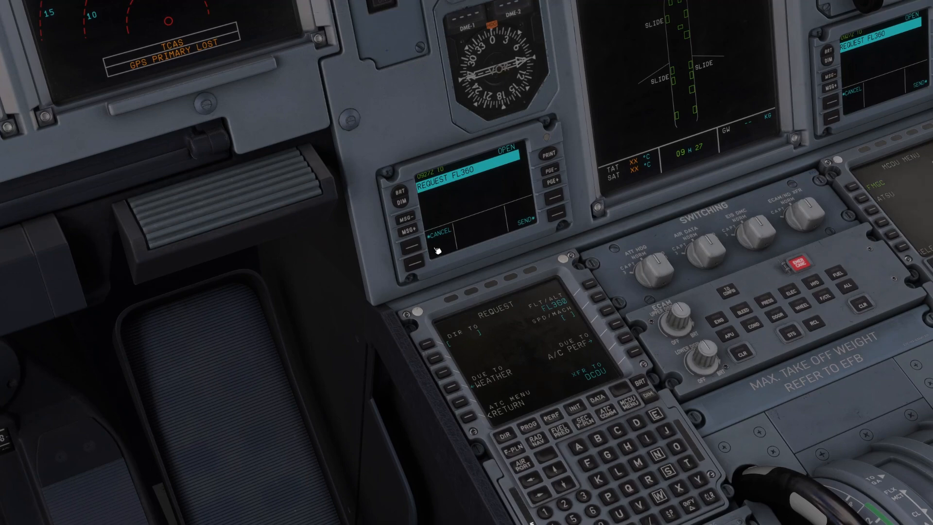
mouse_move(444, 243)
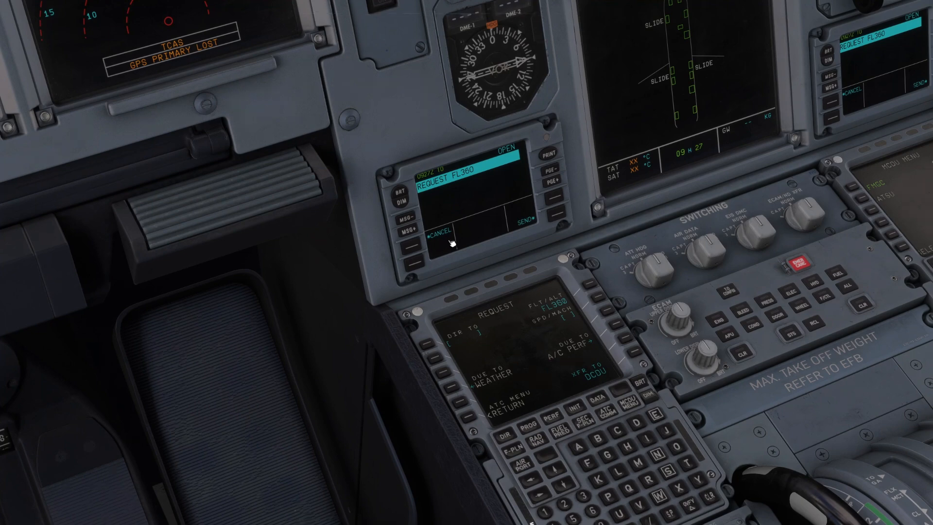
mouse_move(470, 242)
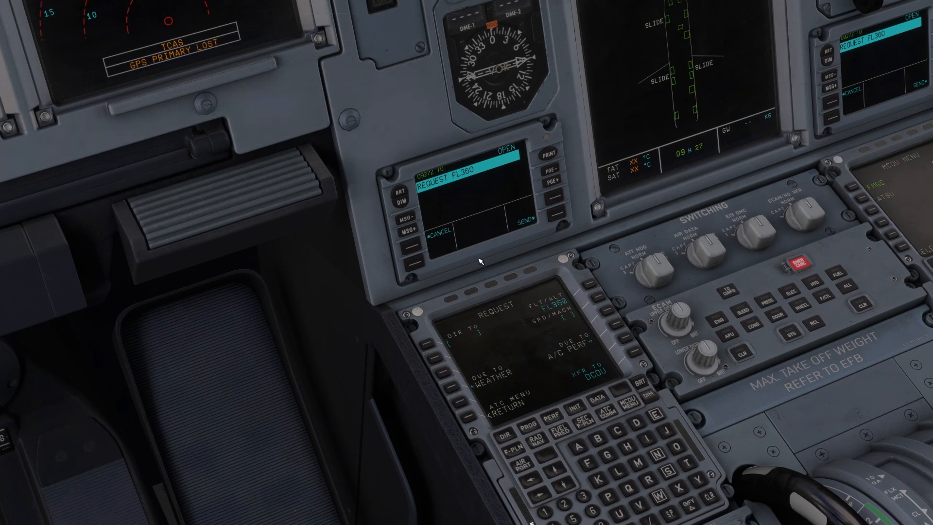
mouse_move(483, 257)
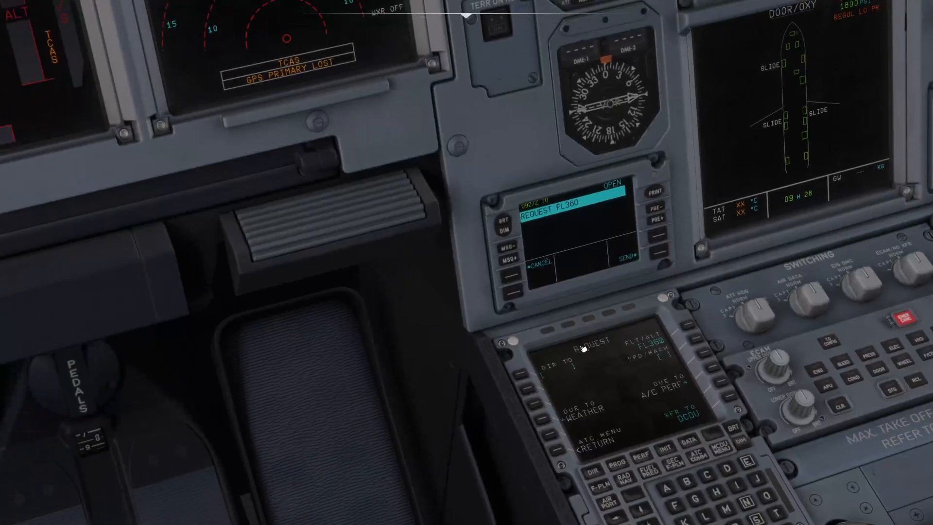
mouse_move(603, 305)
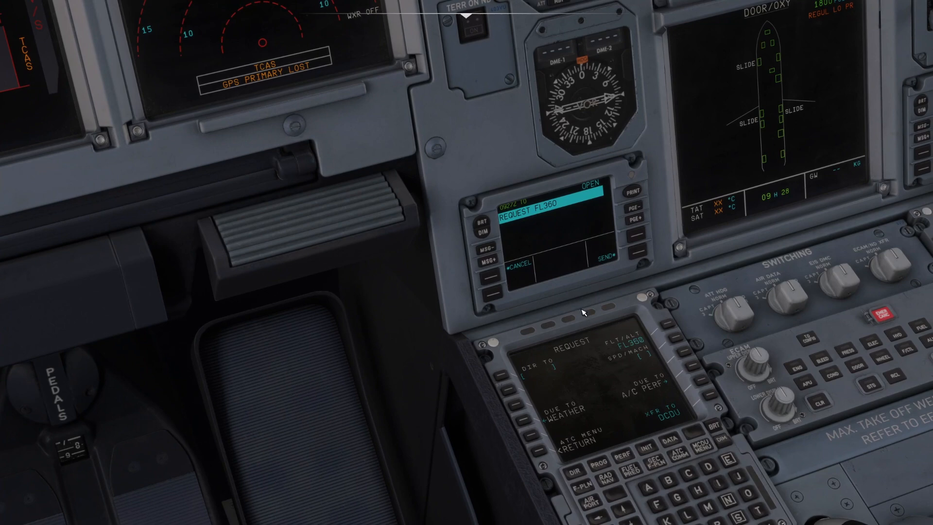
mouse_move(610, 305)
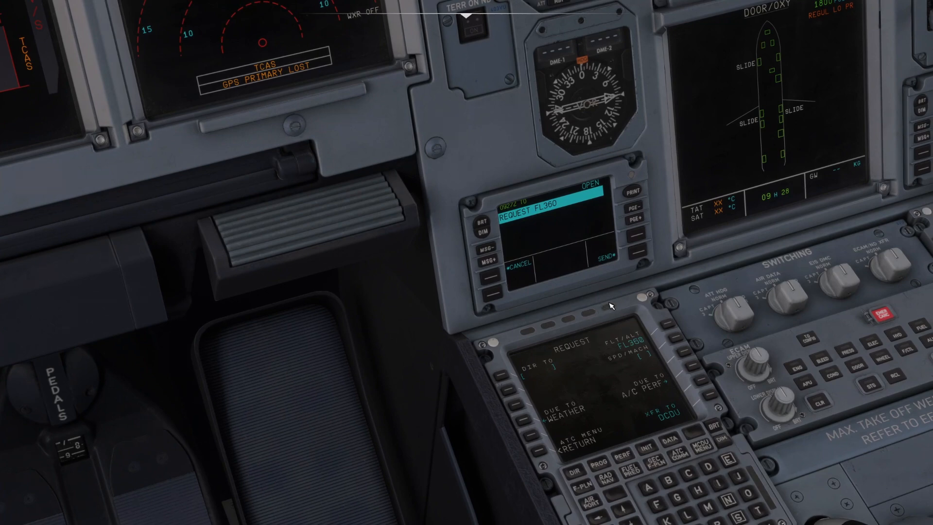
mouse_move(602, 293)
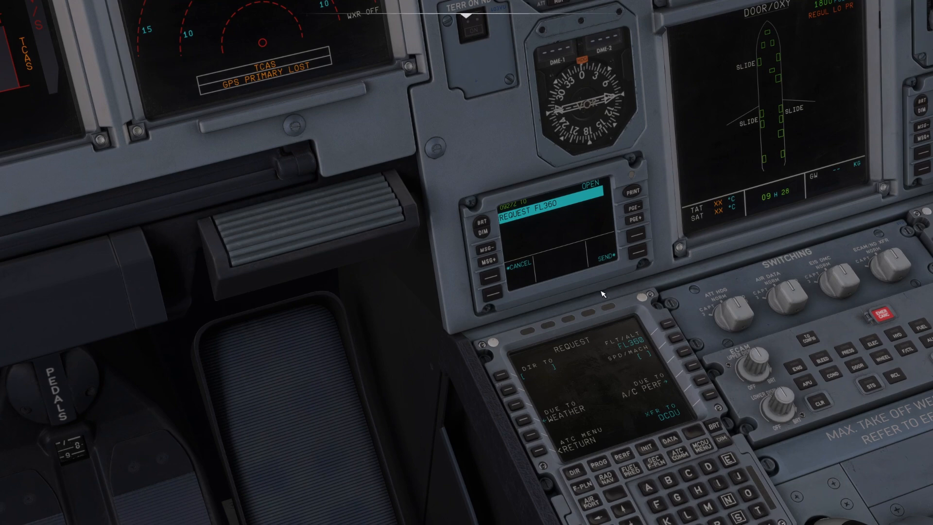